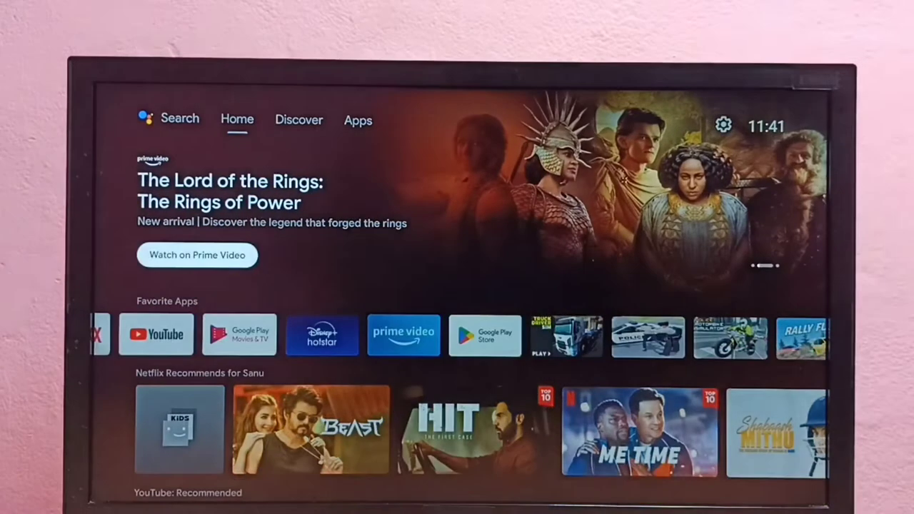
- Switch the home screen to the Apps tab listing installed apps and games
left_click(357, 120)
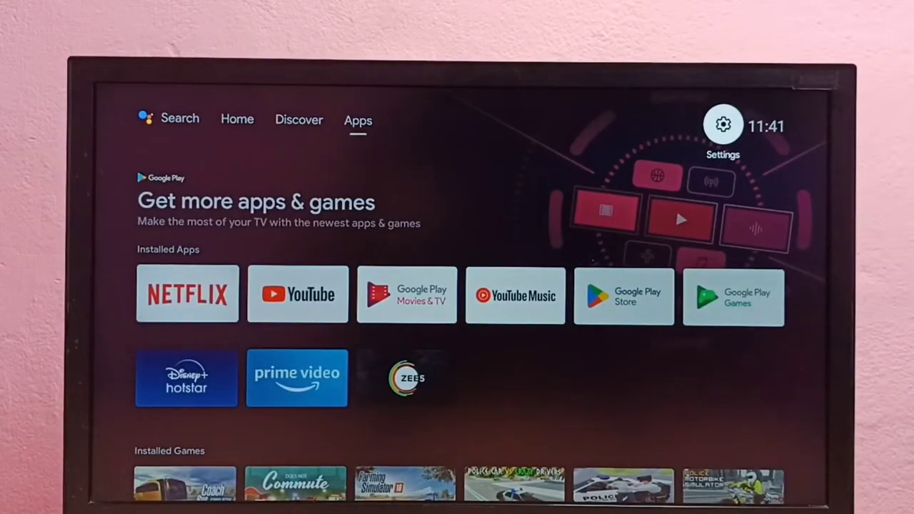
- Enter device Settings and its Apps section, scrolling down to See all apps
left_click(722, 125)
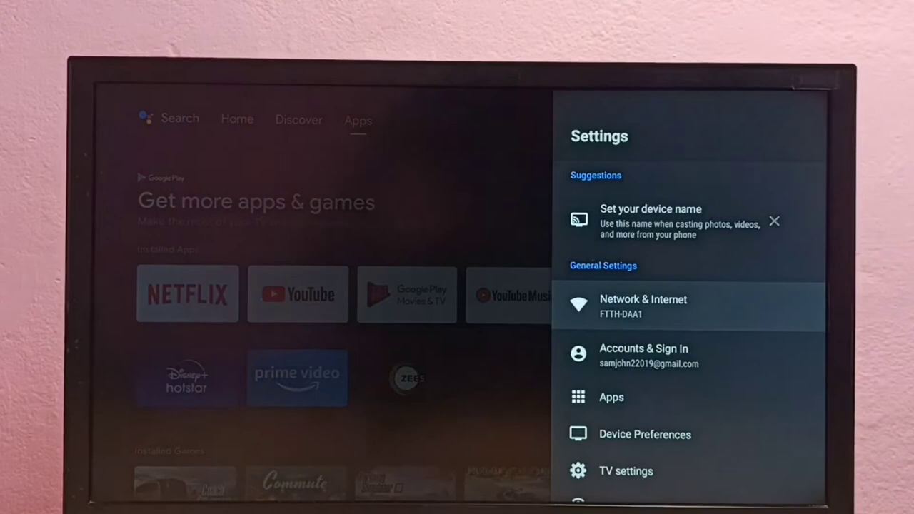
scroll("down", 3)
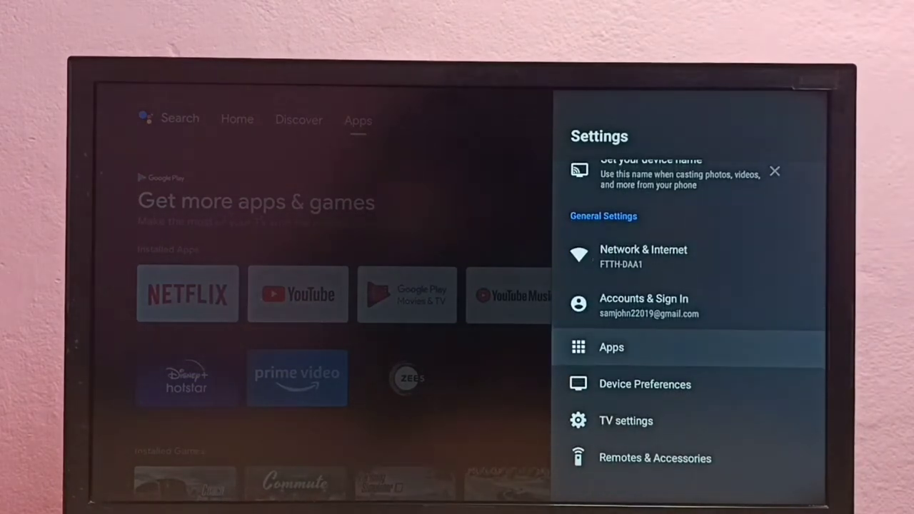
left_click(611, 347)
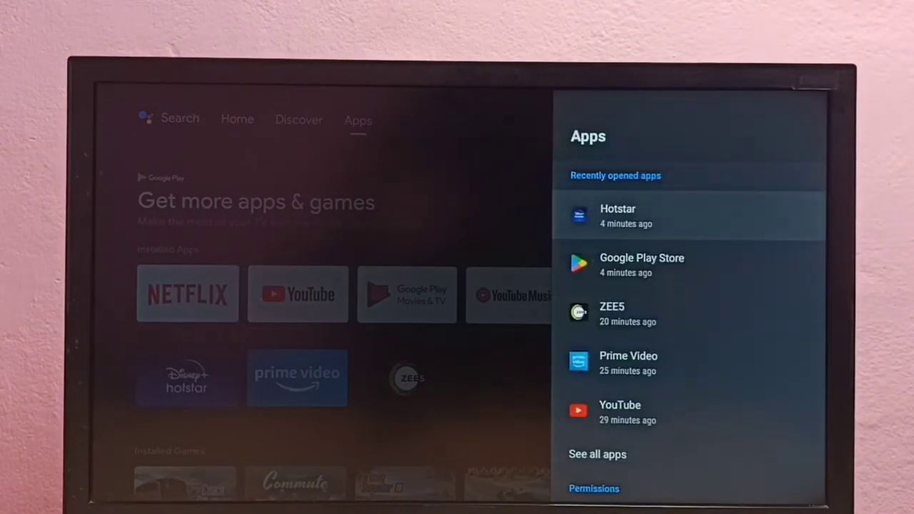
scroll("down", 3)
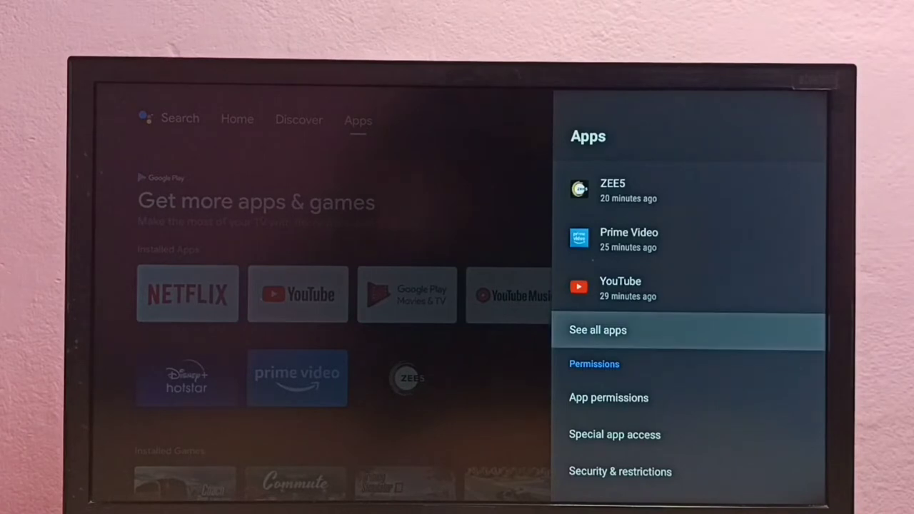
- Show the full list of installed apps and scroll down to Prime Video
left_click(597, 330)
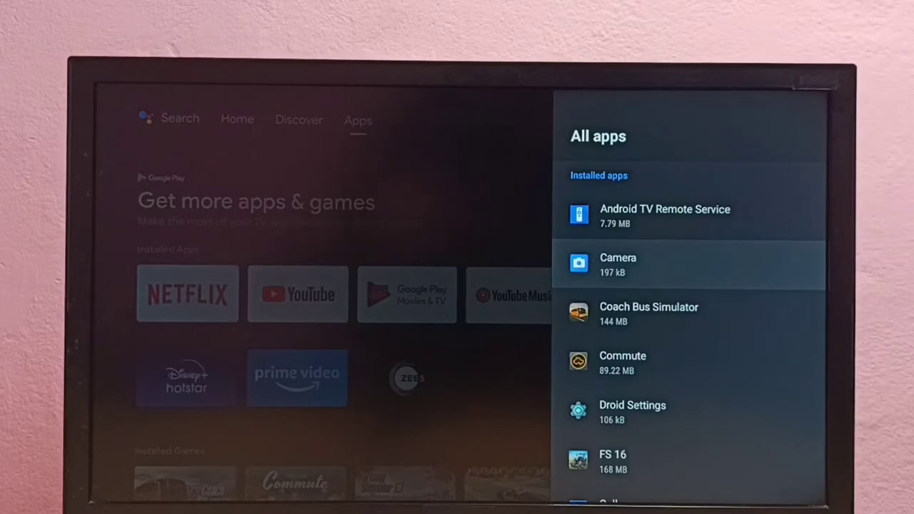
scroll("down", 3)
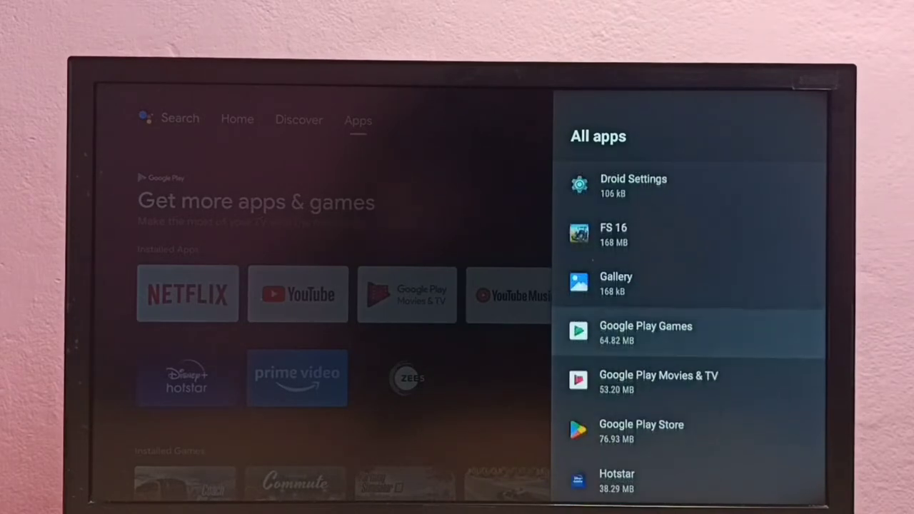
scroll("down", 3)
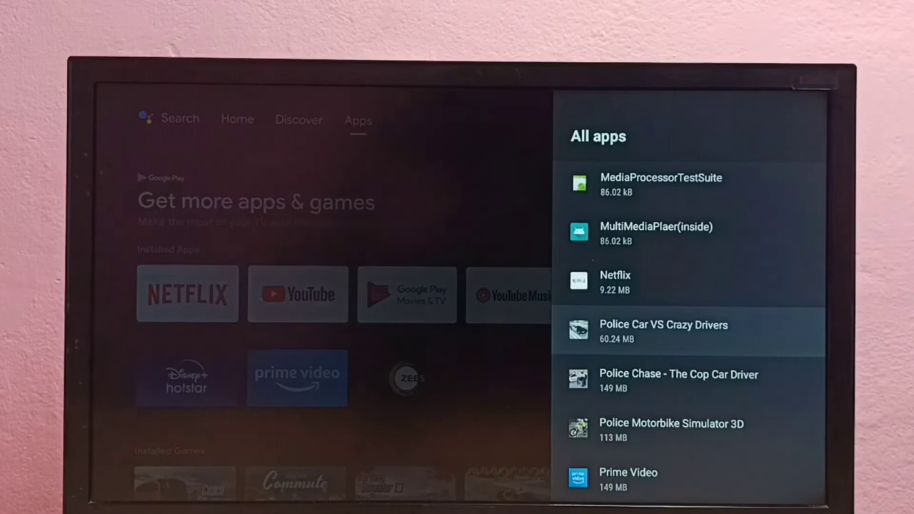
scroll("down", 3)
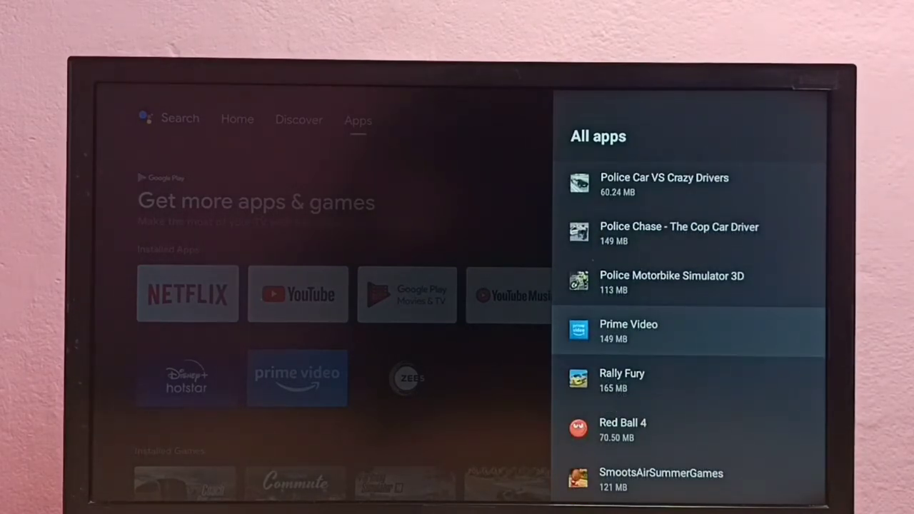
- Bring up Prime Video's app info and scroll to its Clear cache option
left_click(688, 332)
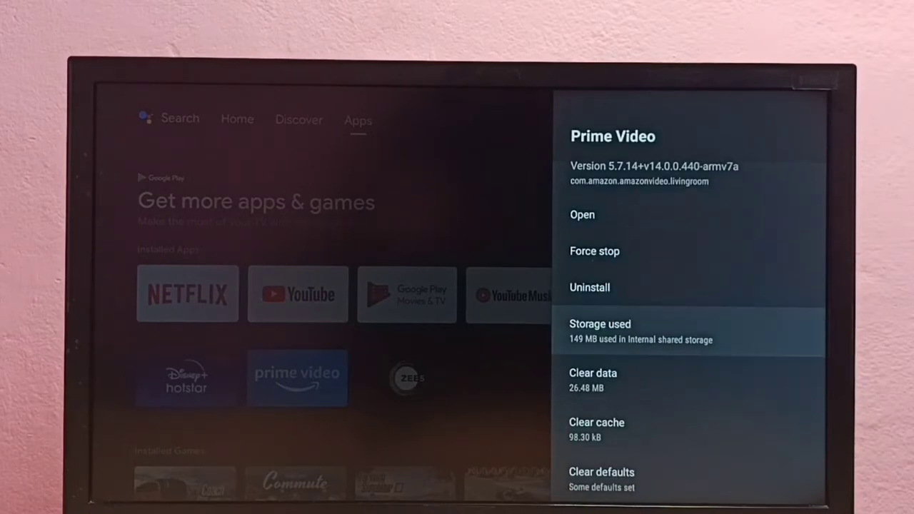
scroll("down", 3)
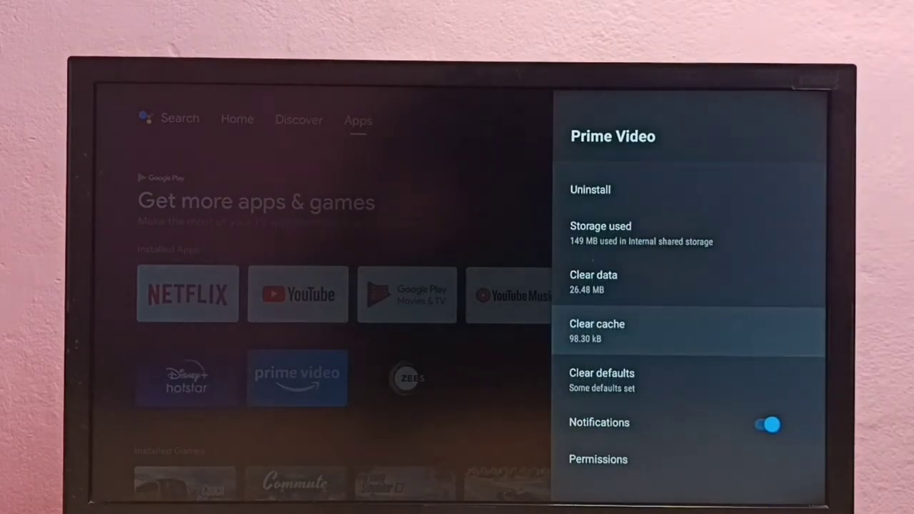